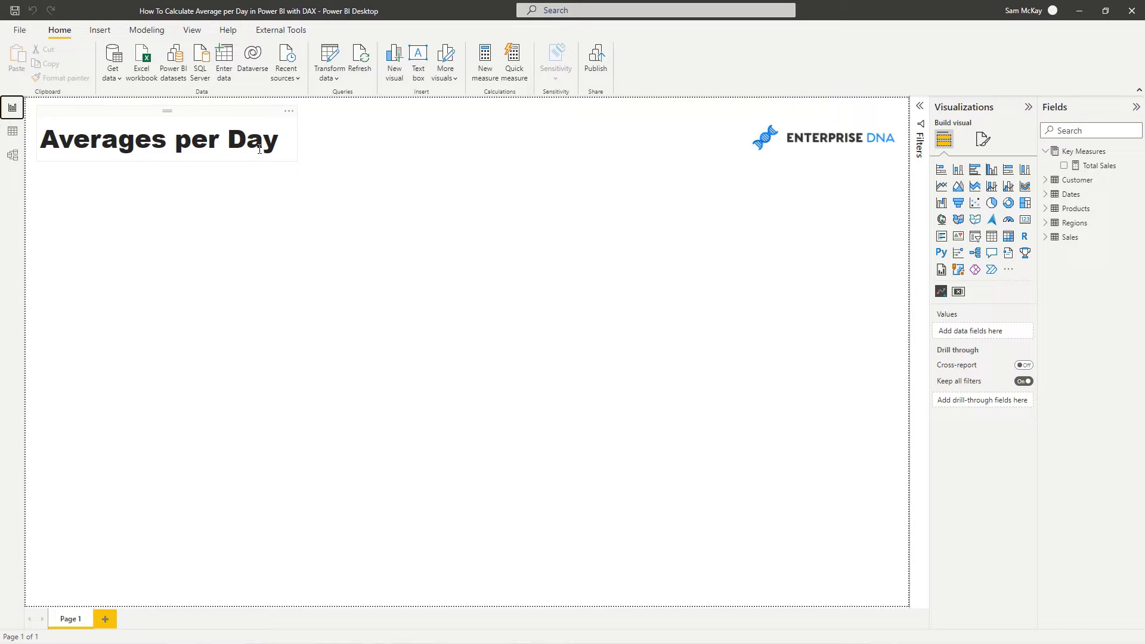
mouse_move(264, 122)
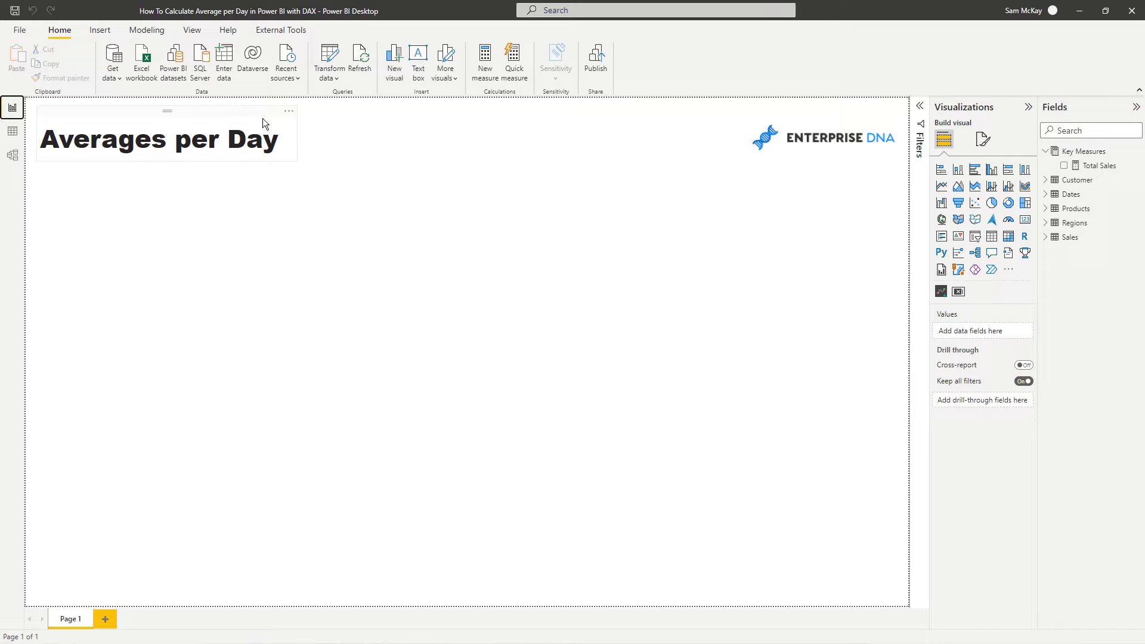
Show the data model with Sales related to Dates, Customer, Products and Regions
click(440, 185)
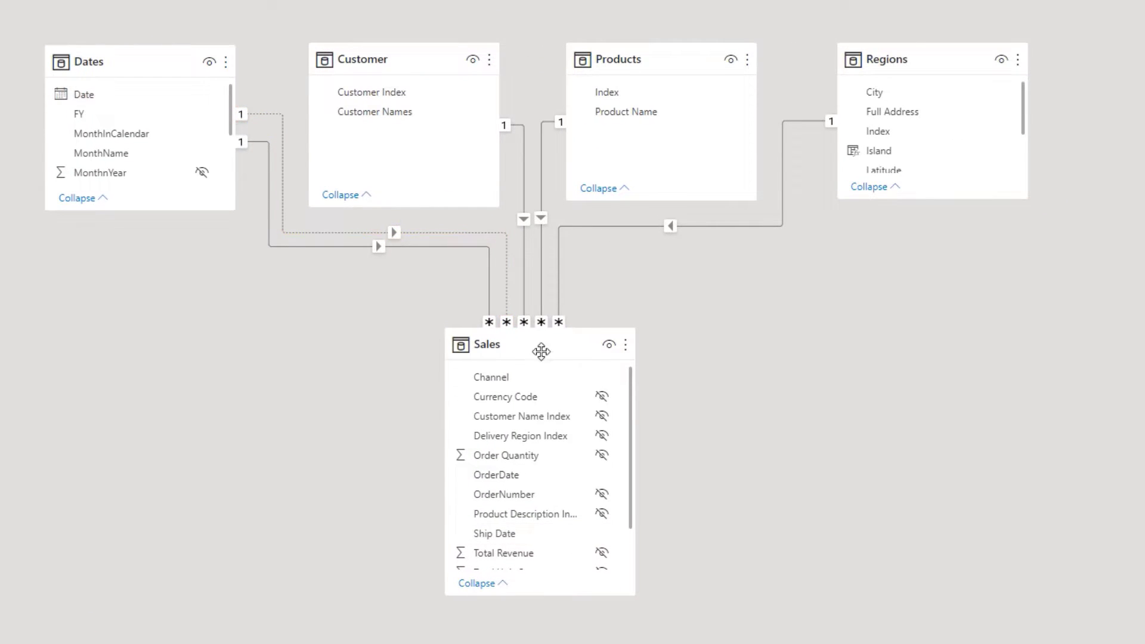
mouse_move(558, 367)
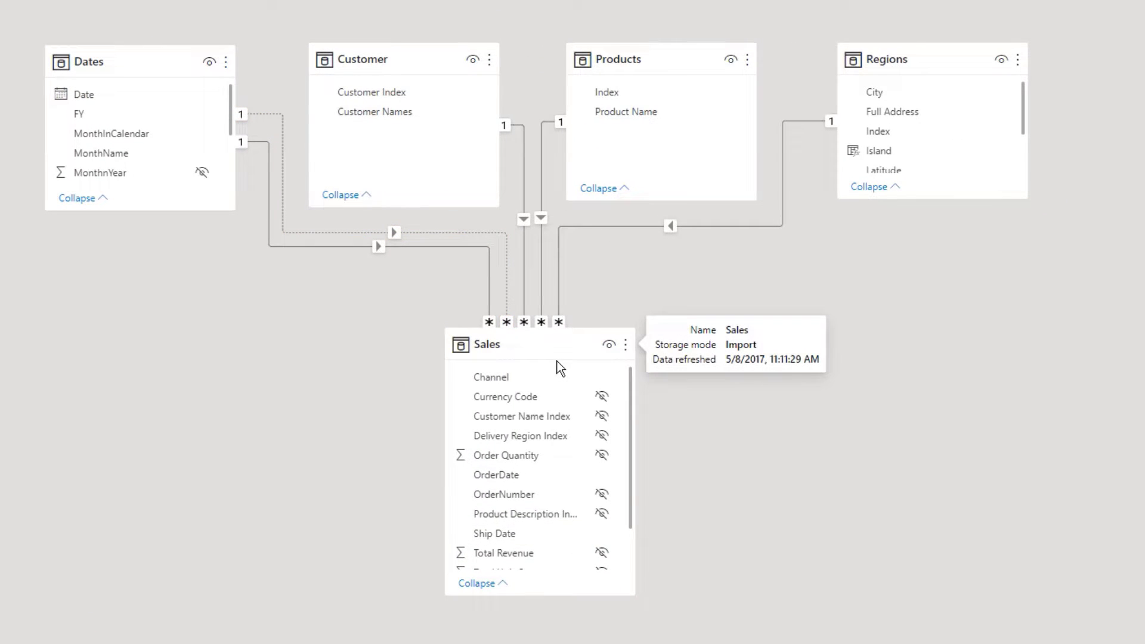
mouse_move(160, 86)
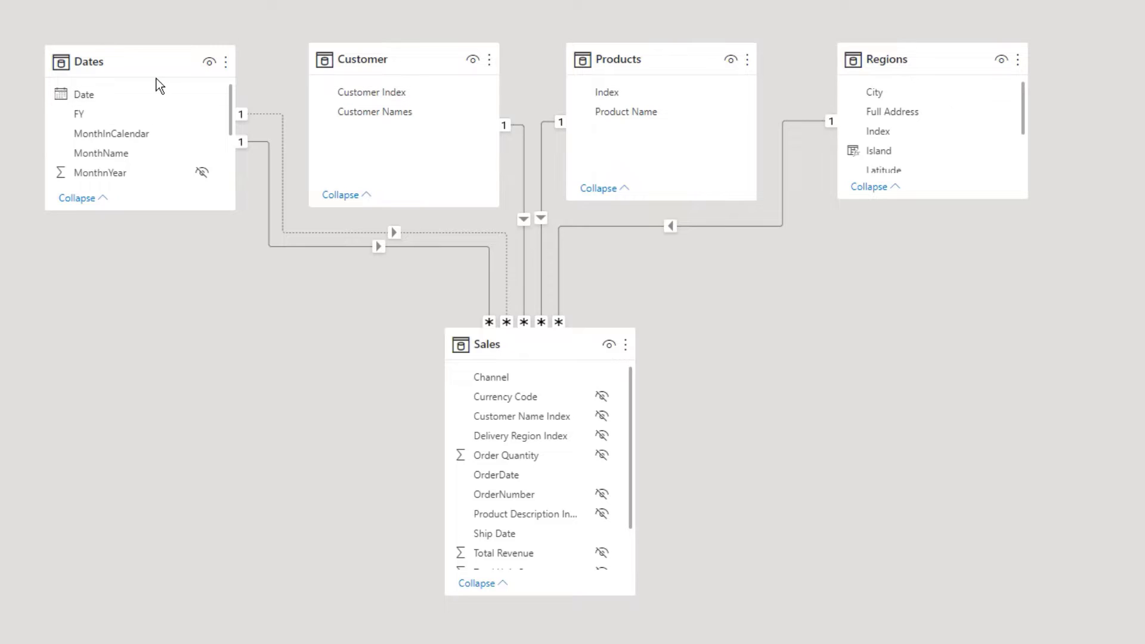
mouse_move(623, 58)
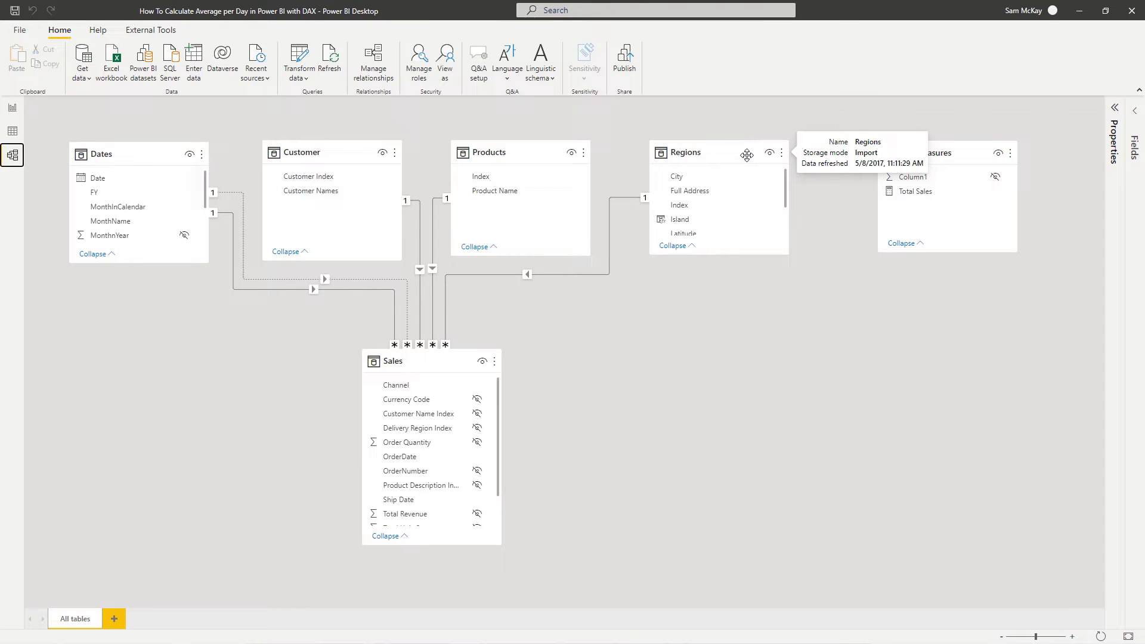
Build a bar chart of Total Sales by Customer Names on the report page
click(12, 109)
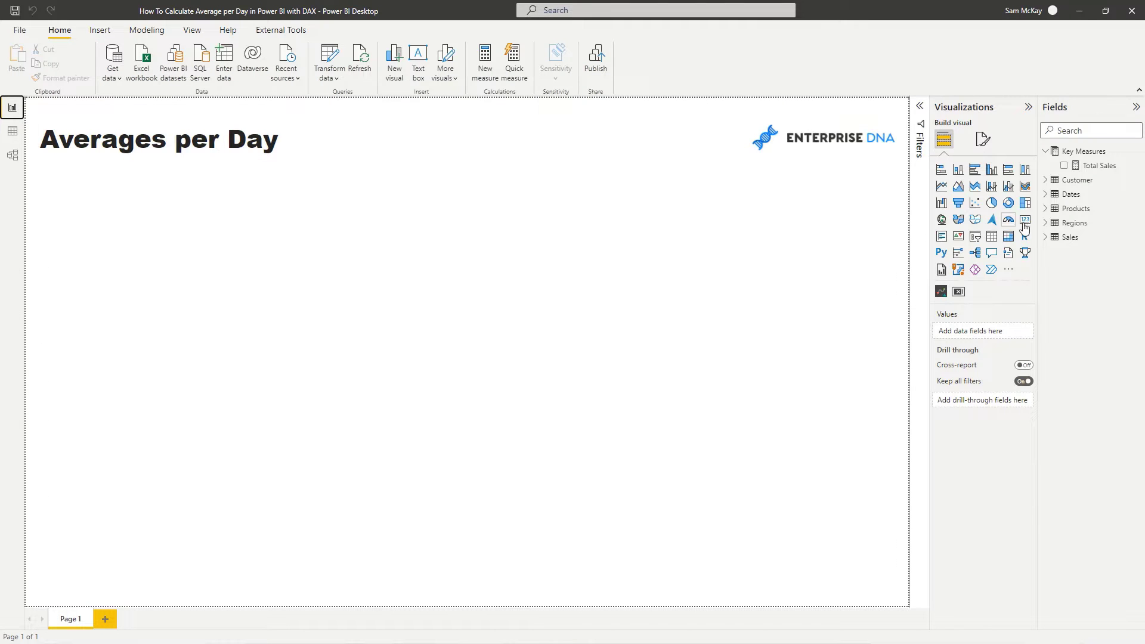
click(1049, 180)
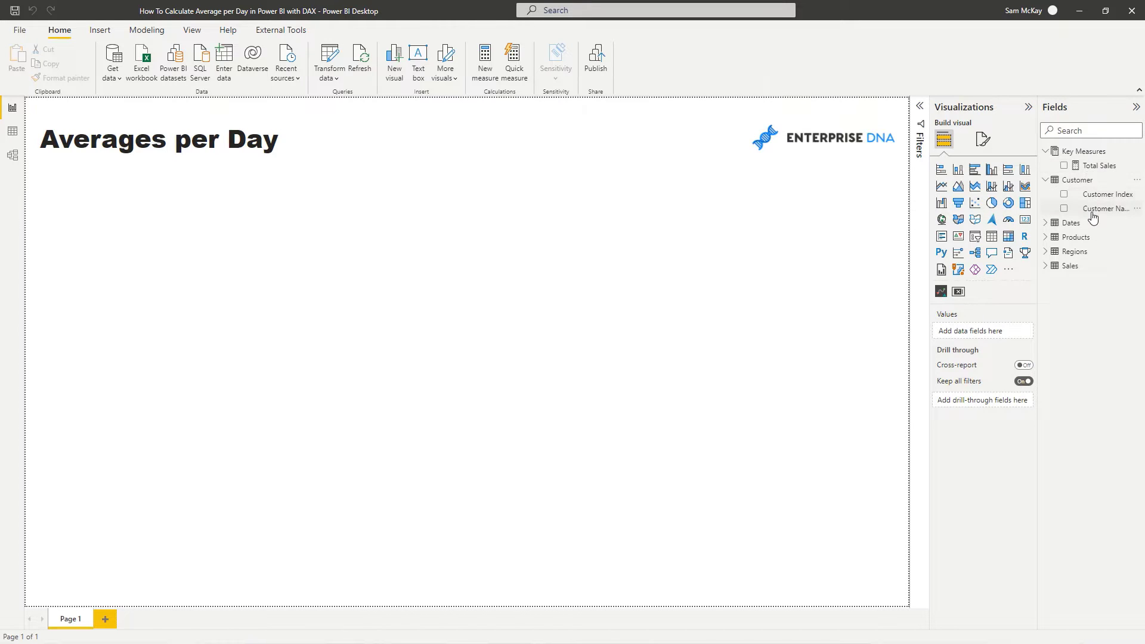
click(1063, 207)
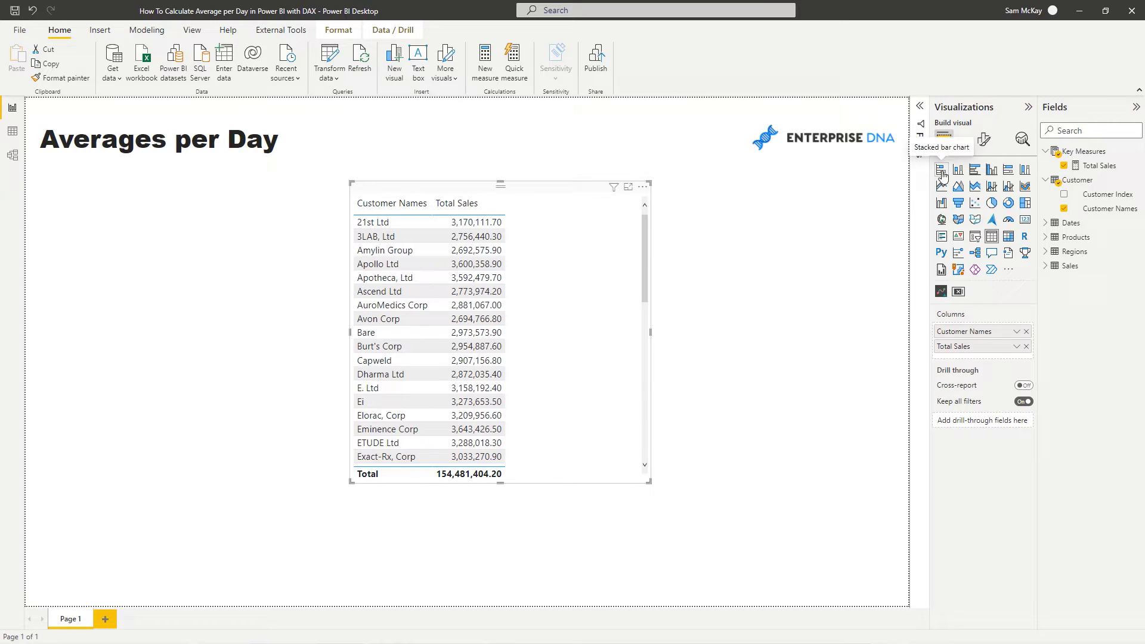
click(942, 170)
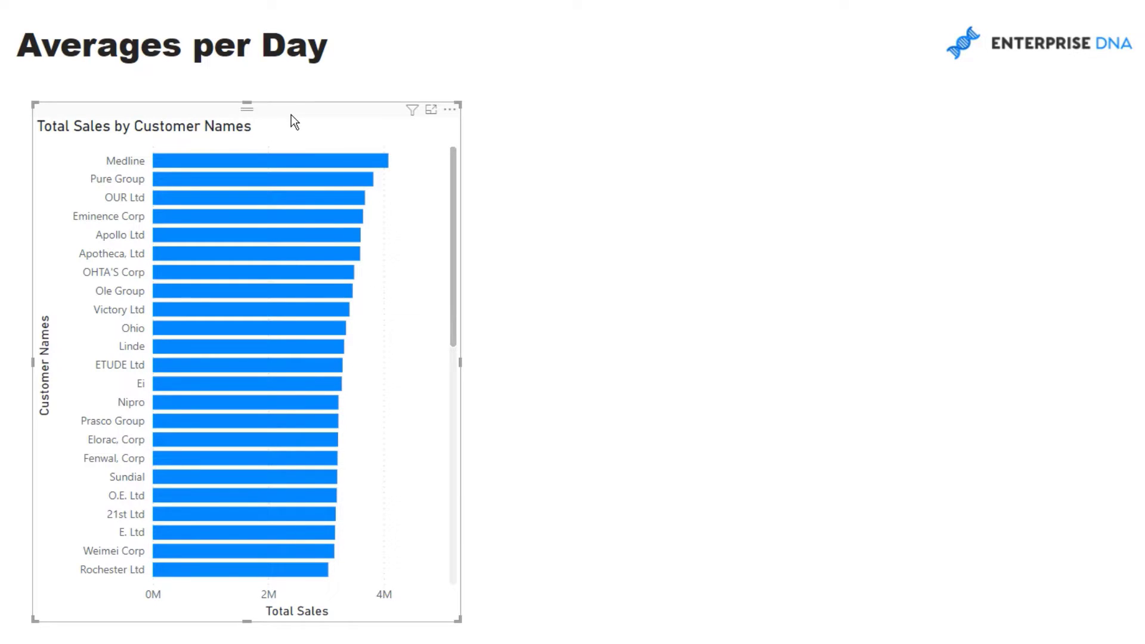
mouse_move(287, 124)
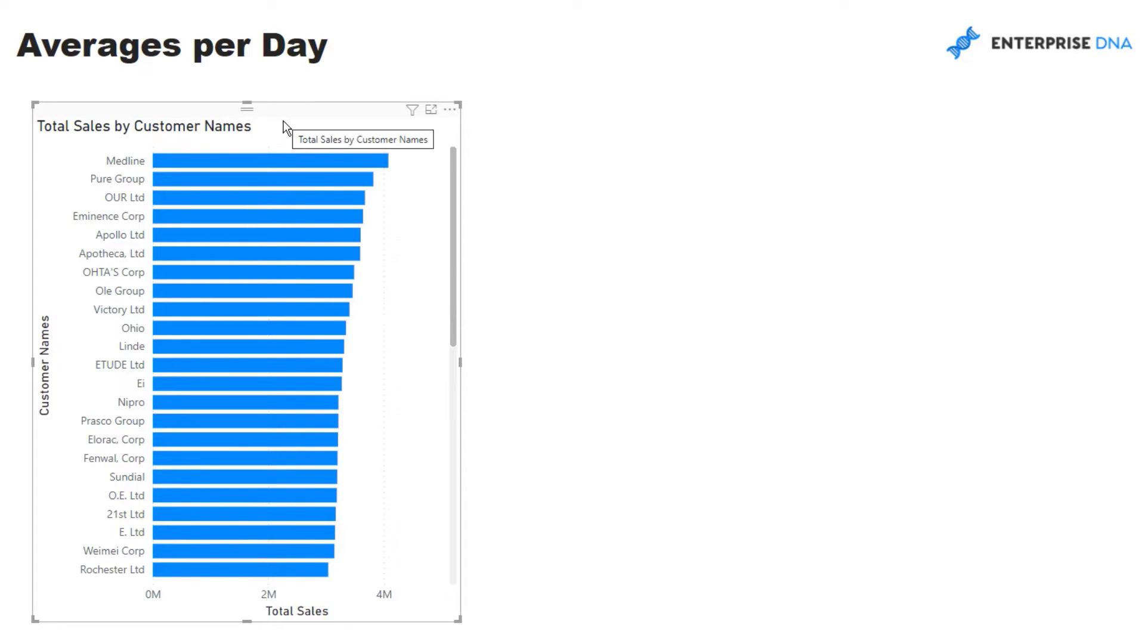
mouse_move(334, 124)
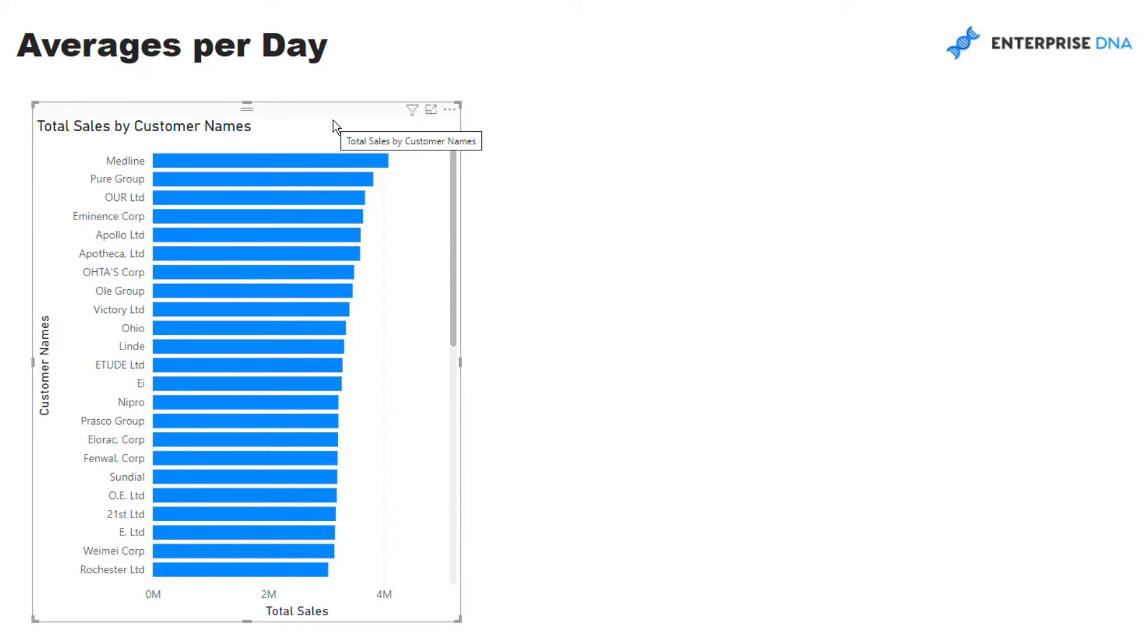
mouse_move(315, 125)
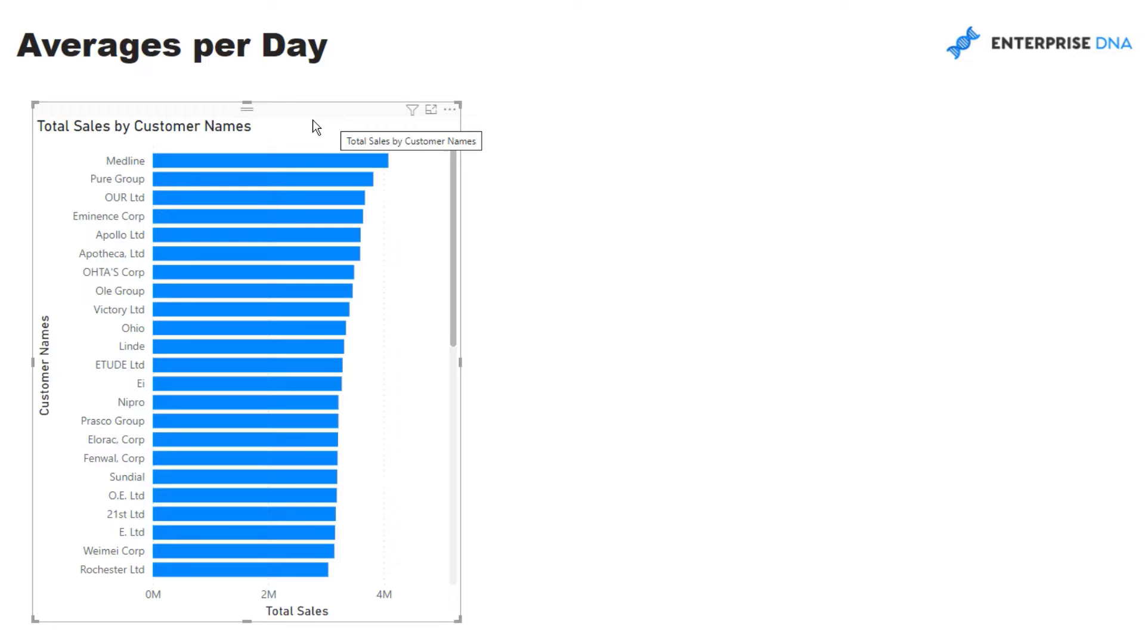
mouse_move(324, 123)
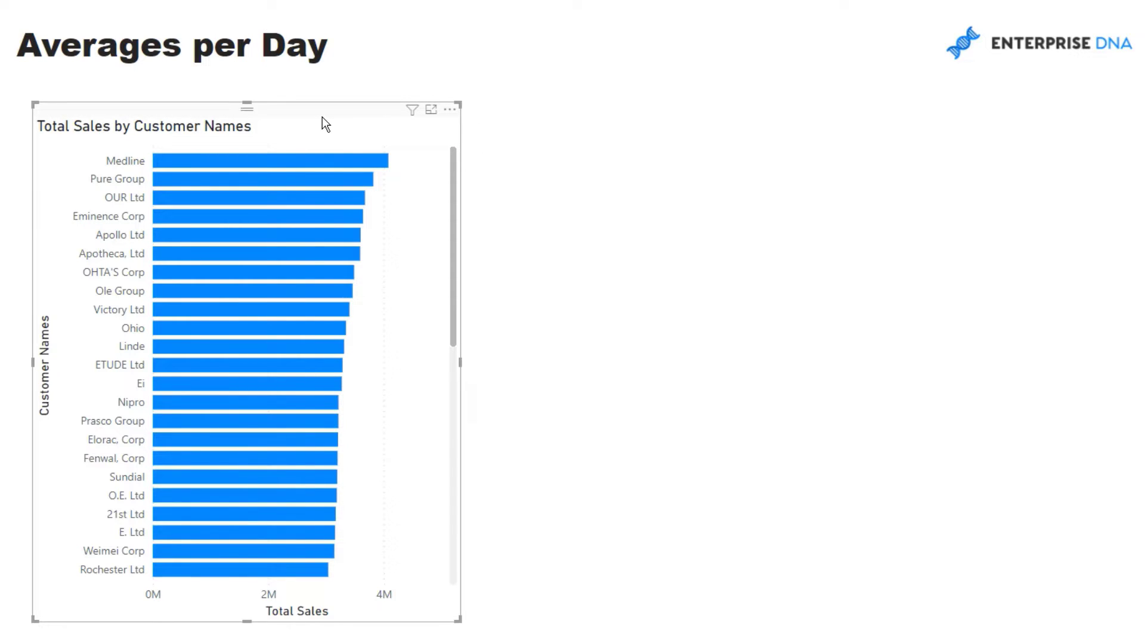
mouse_move(331, 121)
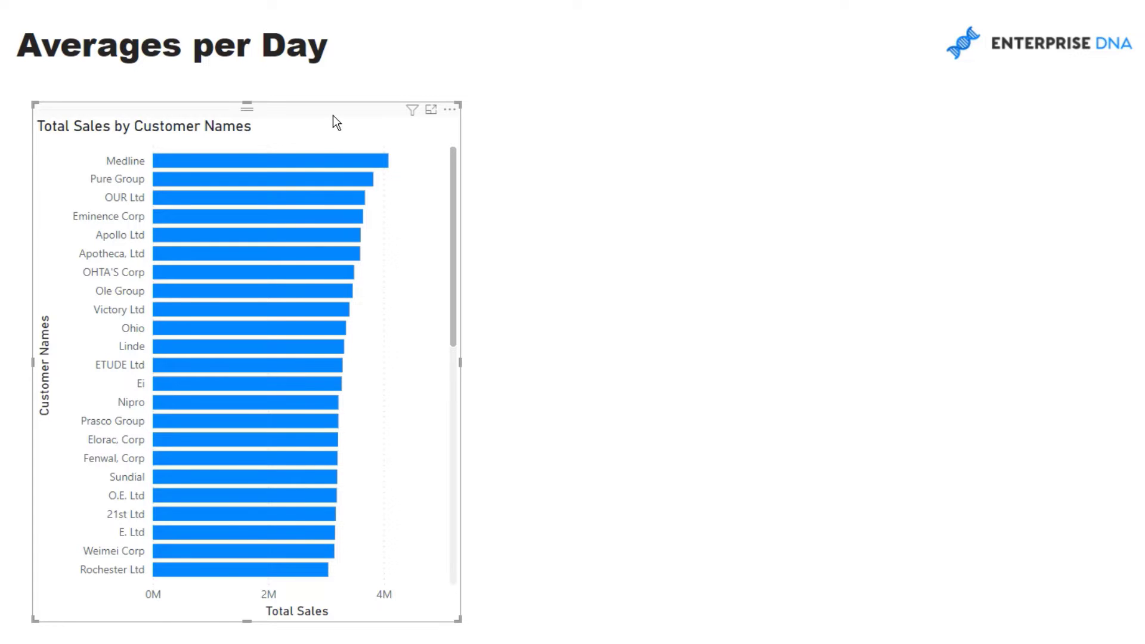
mouse_move(105, 112)
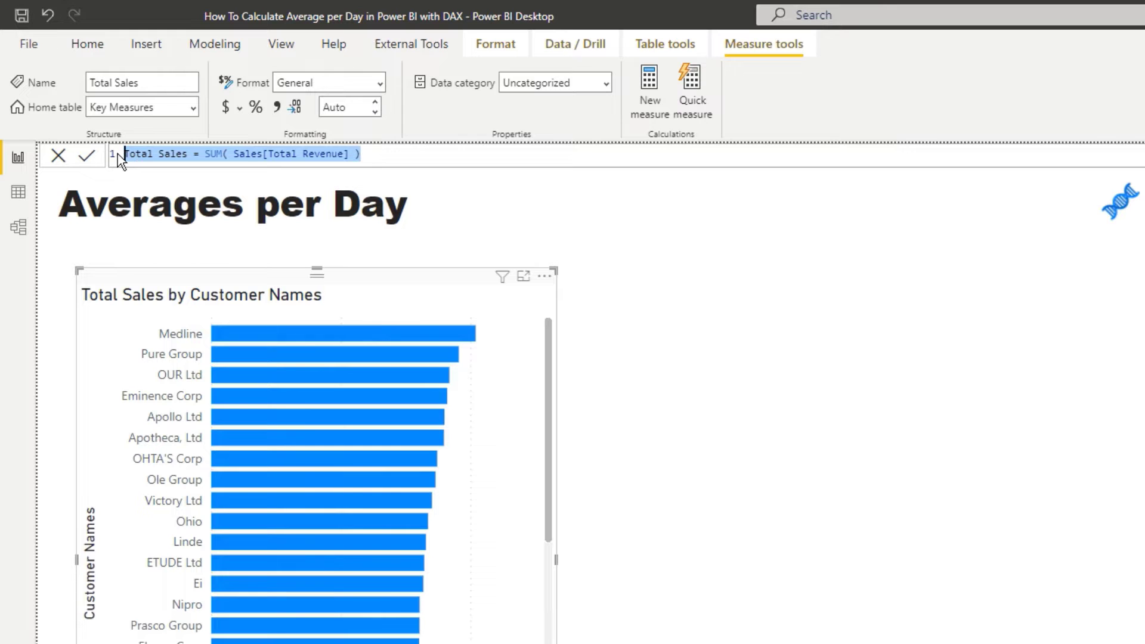
mouse_move(123, 163)
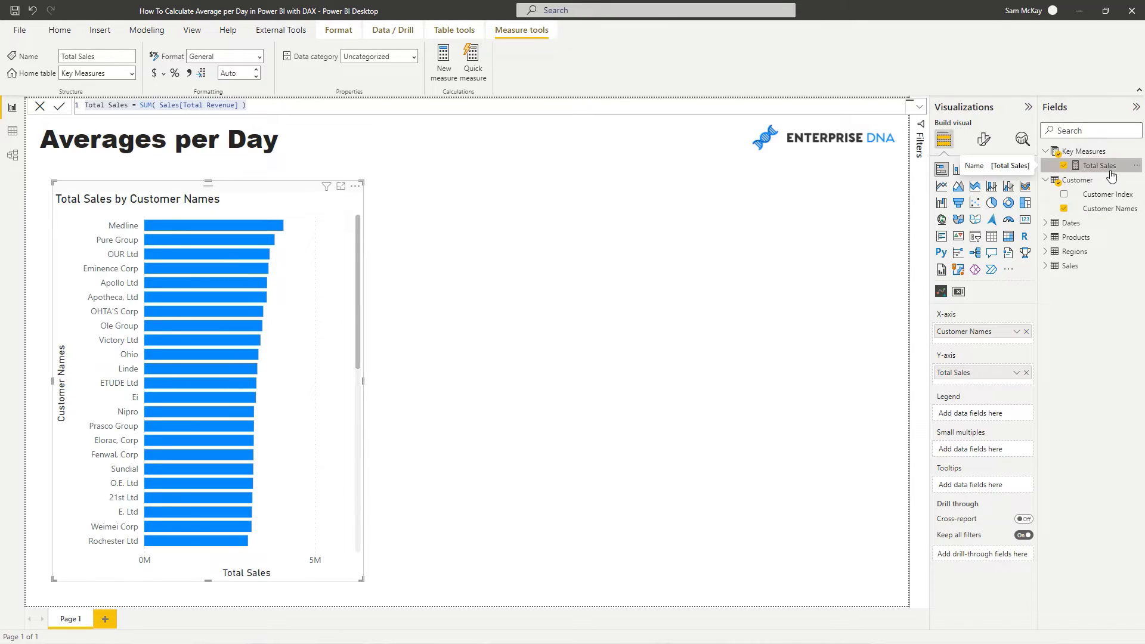
mouse_move(443, 59)
text(Average Sales per)
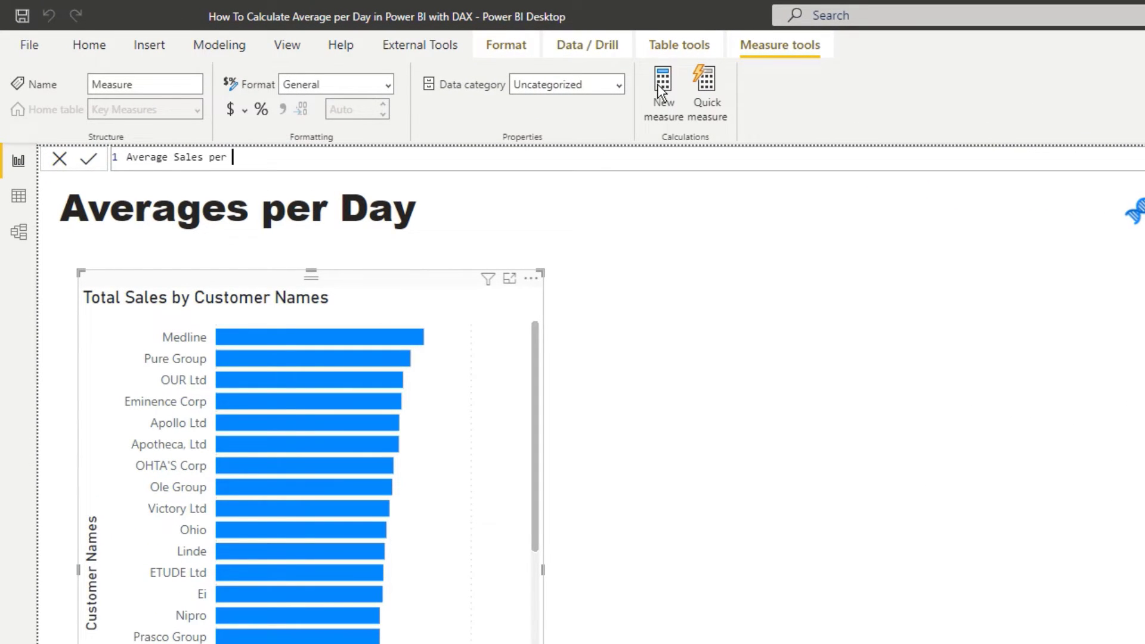
Write Average Sales per Day = AVERAGEX( VALUES( Dates[Date] ), [Total Sales] )
text(Day =)
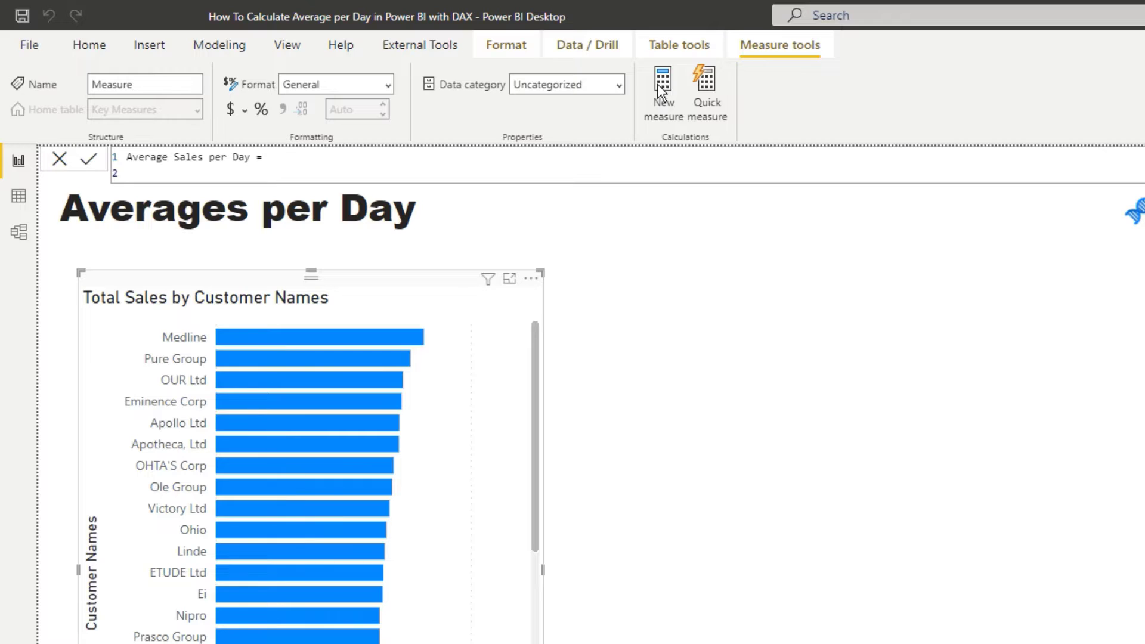
text(AVERAGEX()
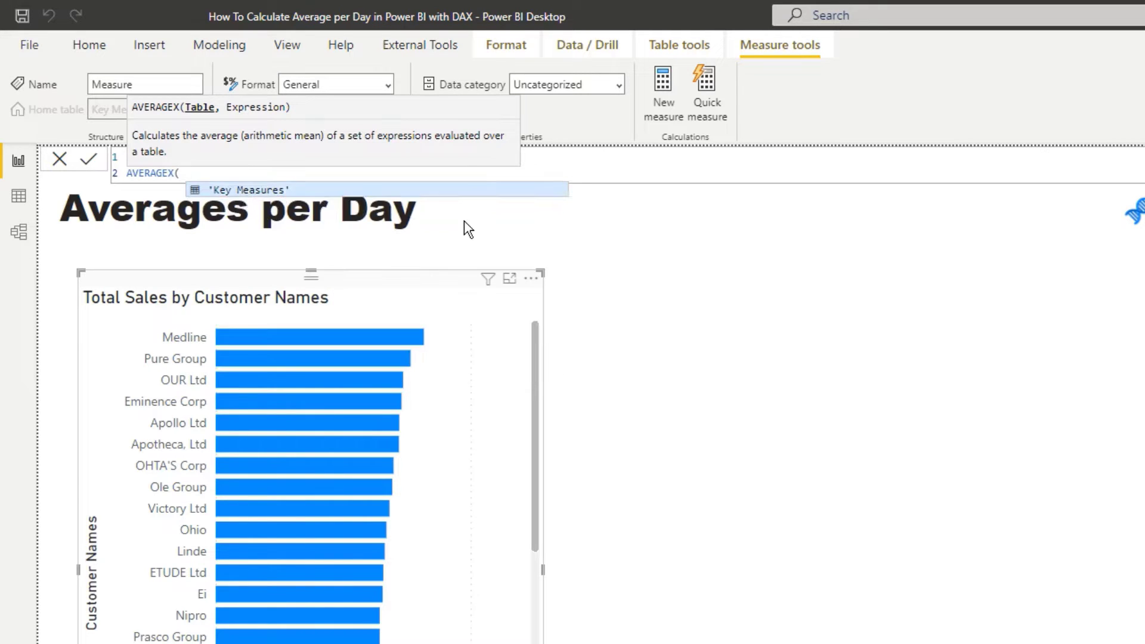
text(VALUES()
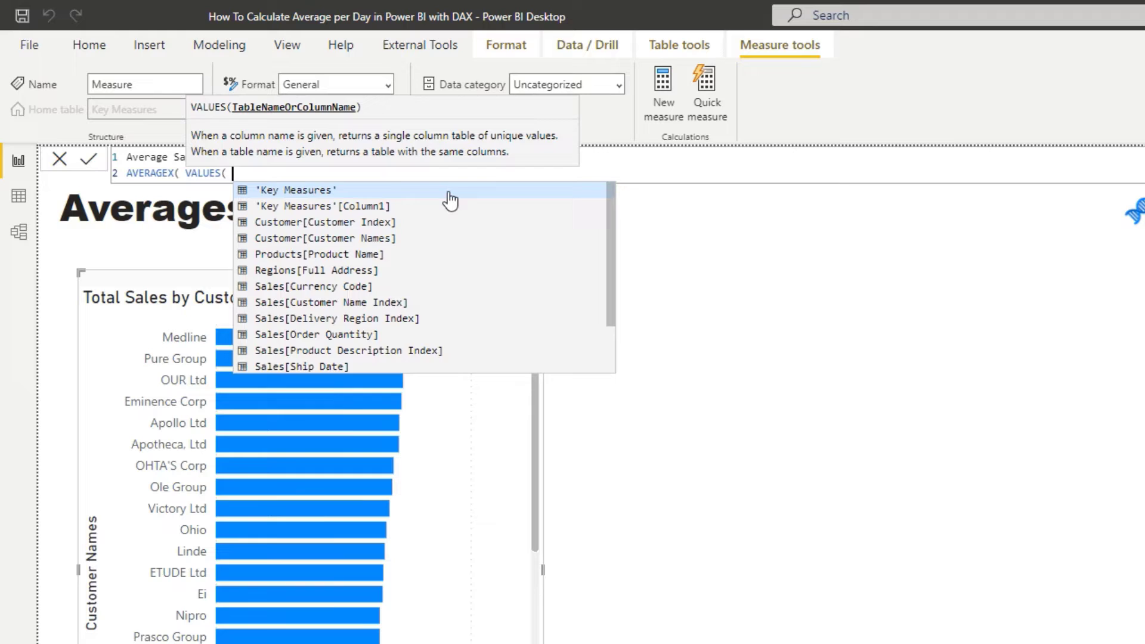
text(Dates[Date])
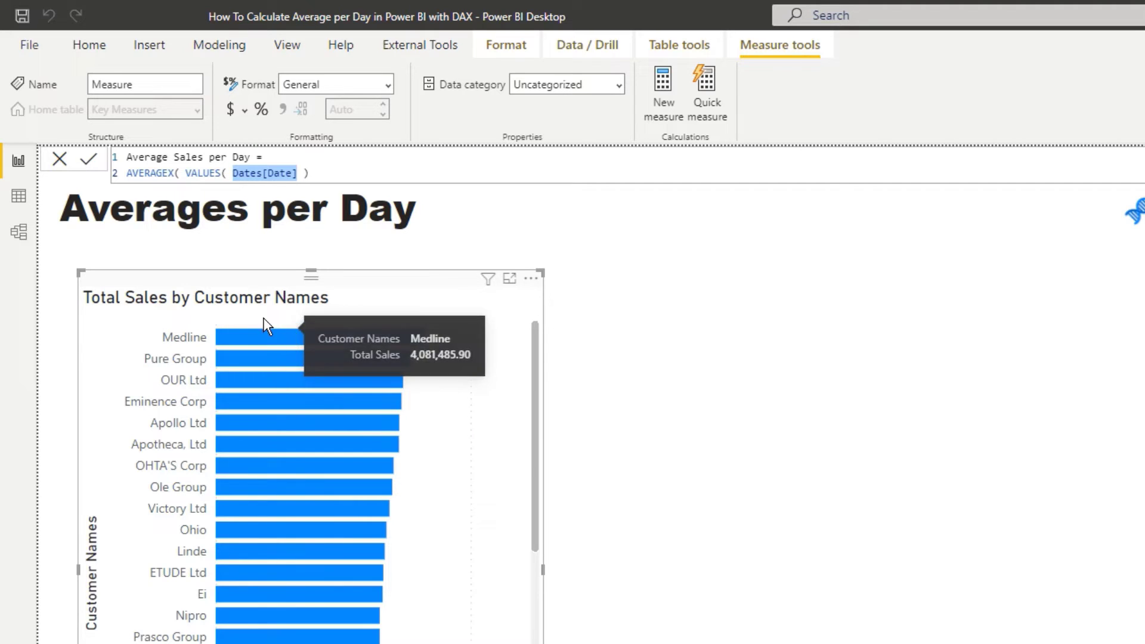
mouse_move(169, 338)
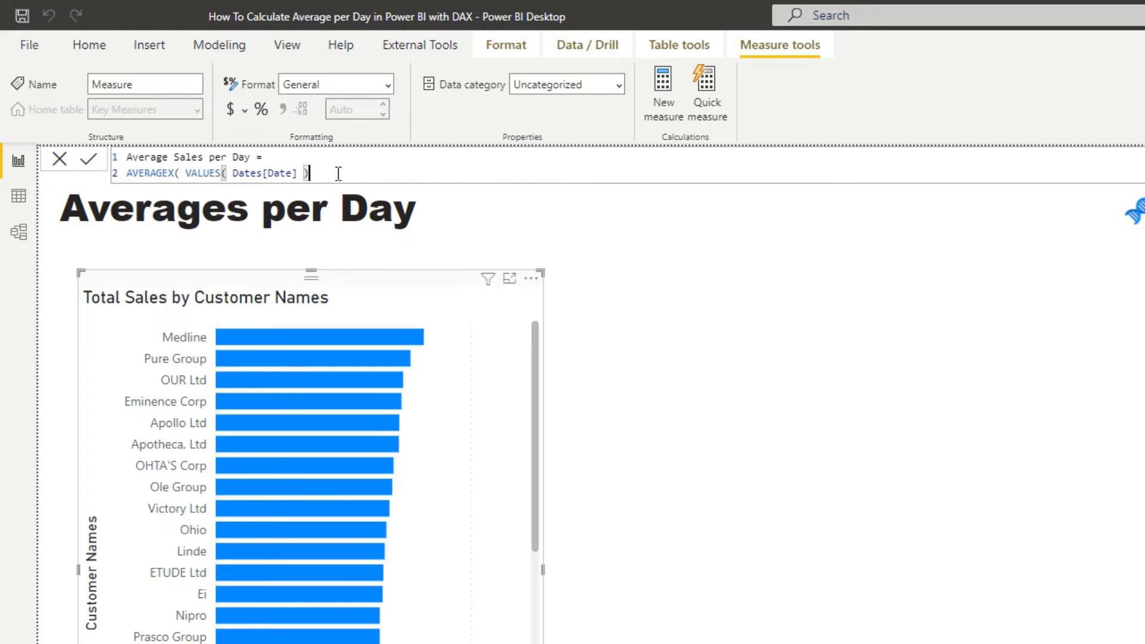
text(, [Total Sales] ))
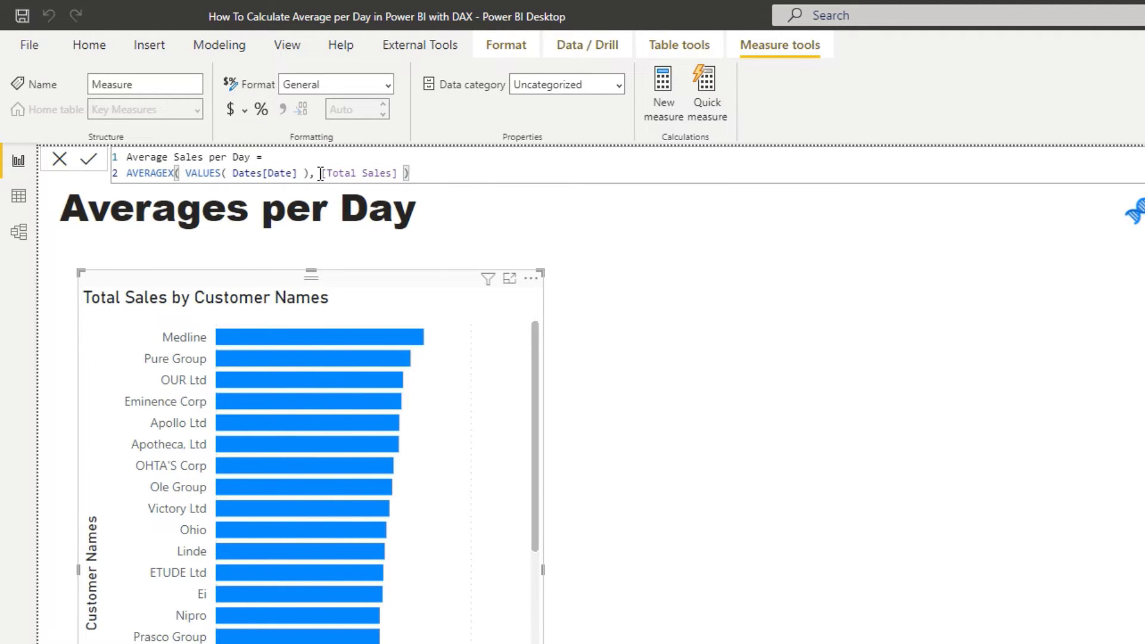
double_click(359, 173)
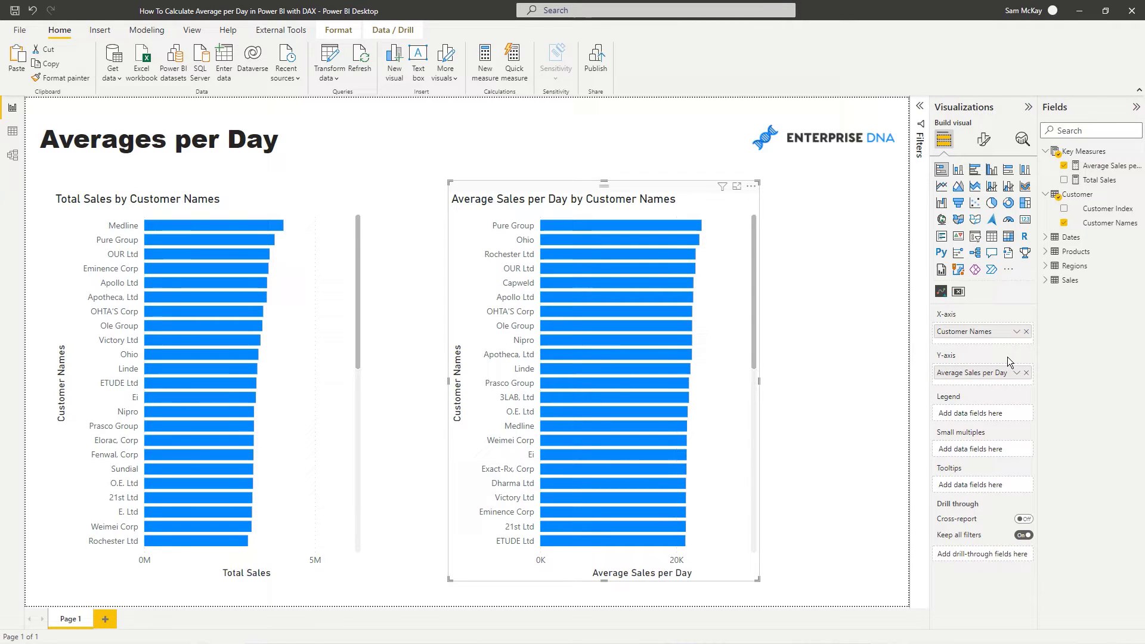
mouse_move(814, 314)
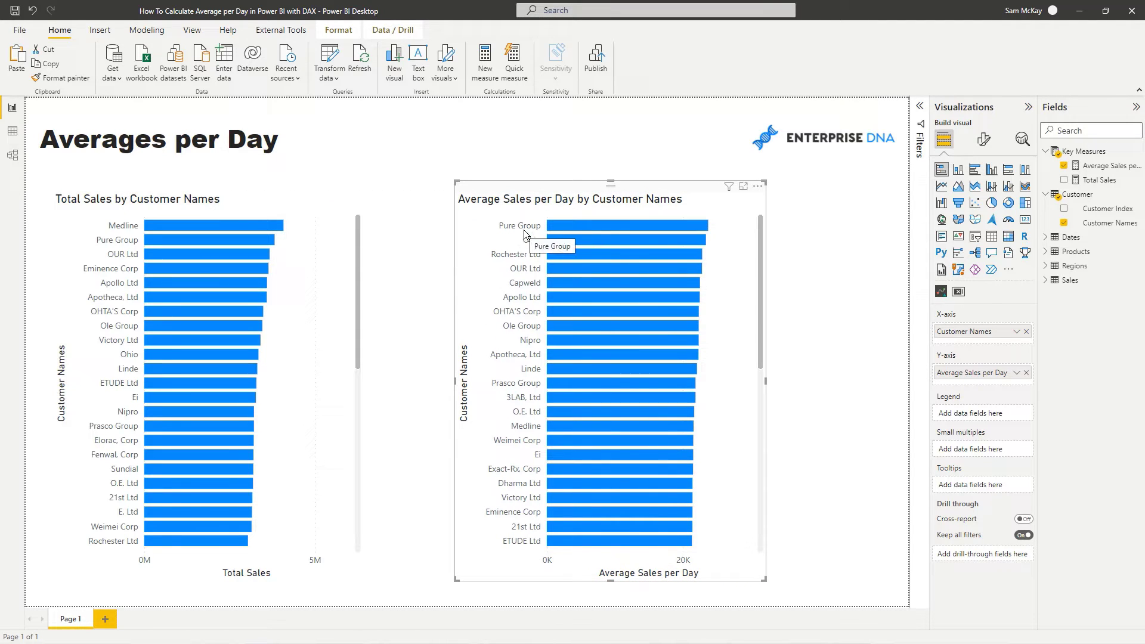
mouse_move(560, 203)
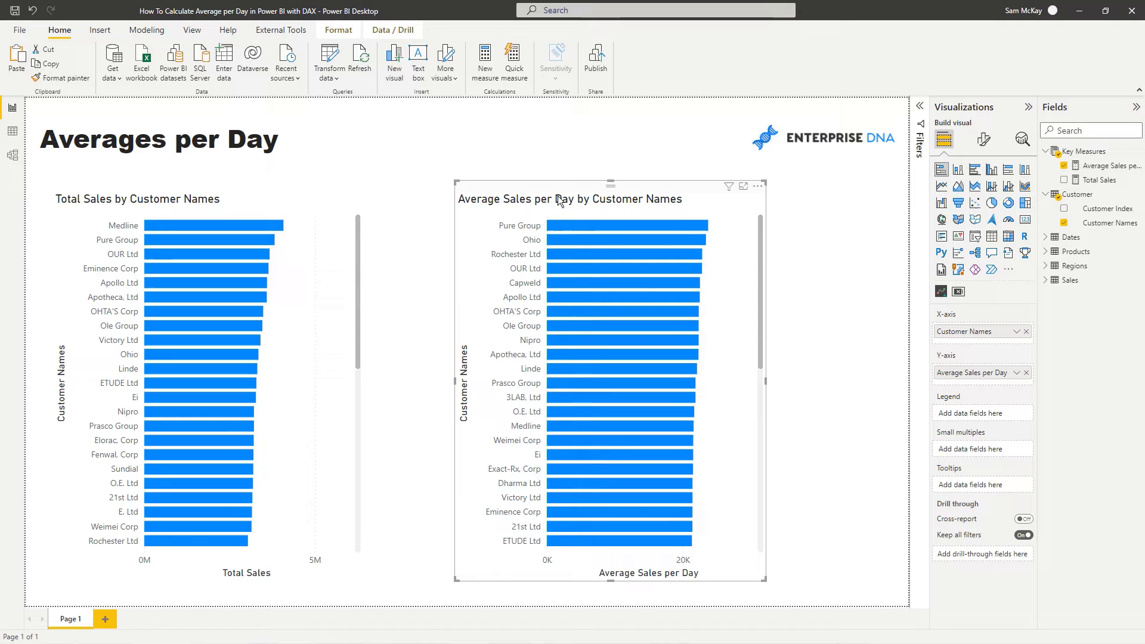
Turn on data labels for the Average Sales per Day bar chart
click(983, 138)
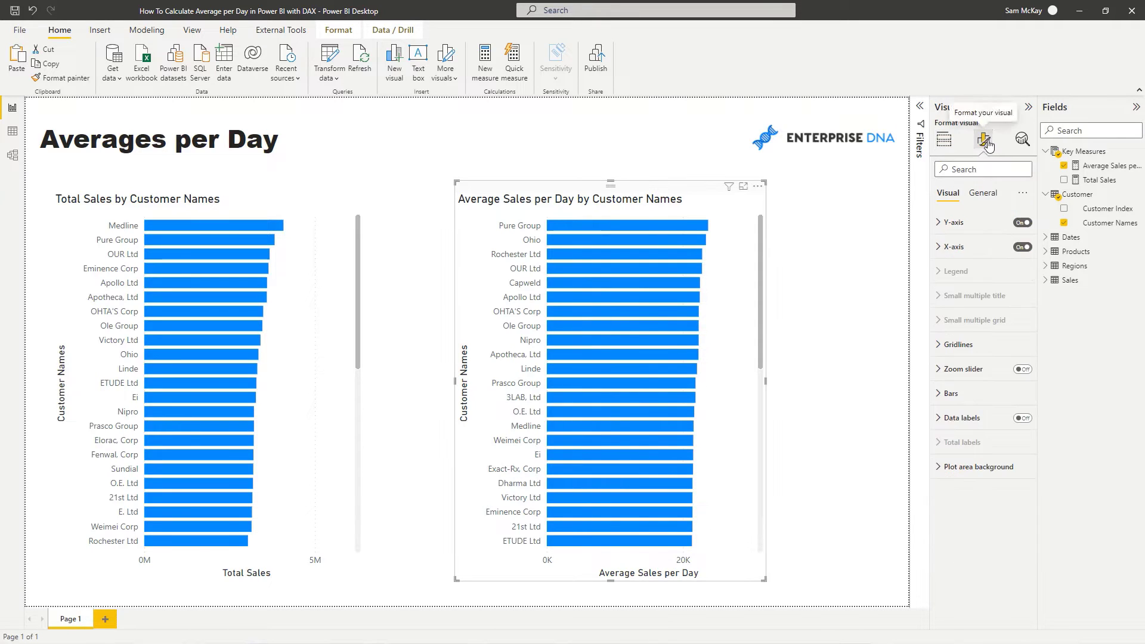
click(1022, 418)
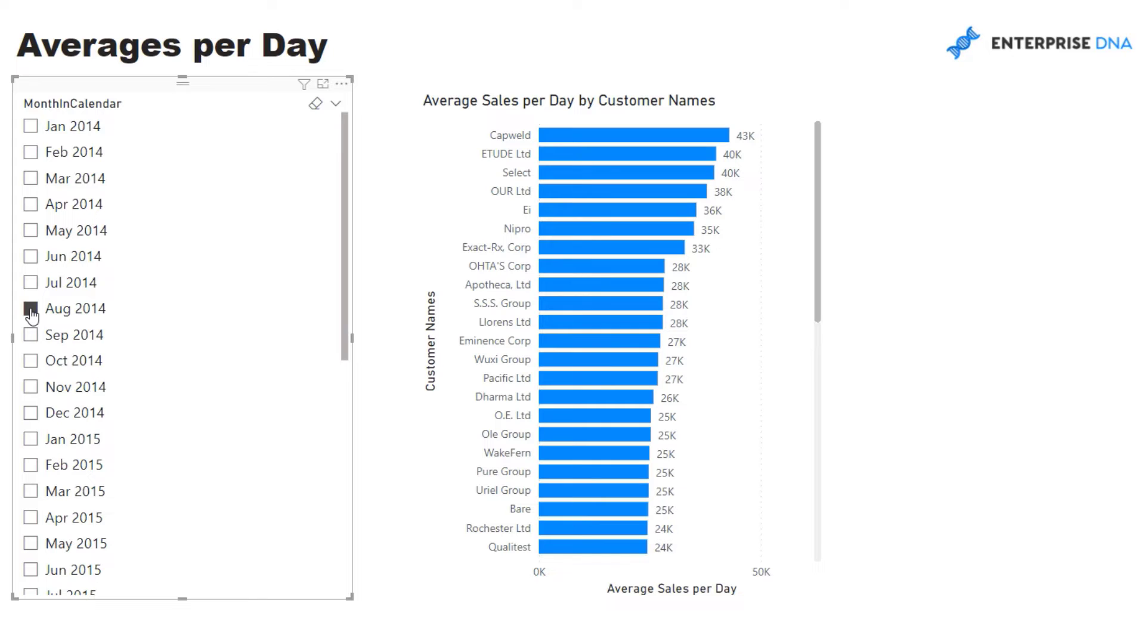
Filter the chart by month through Oct 2014, Dec 2014 and a later month
click(31, 365)
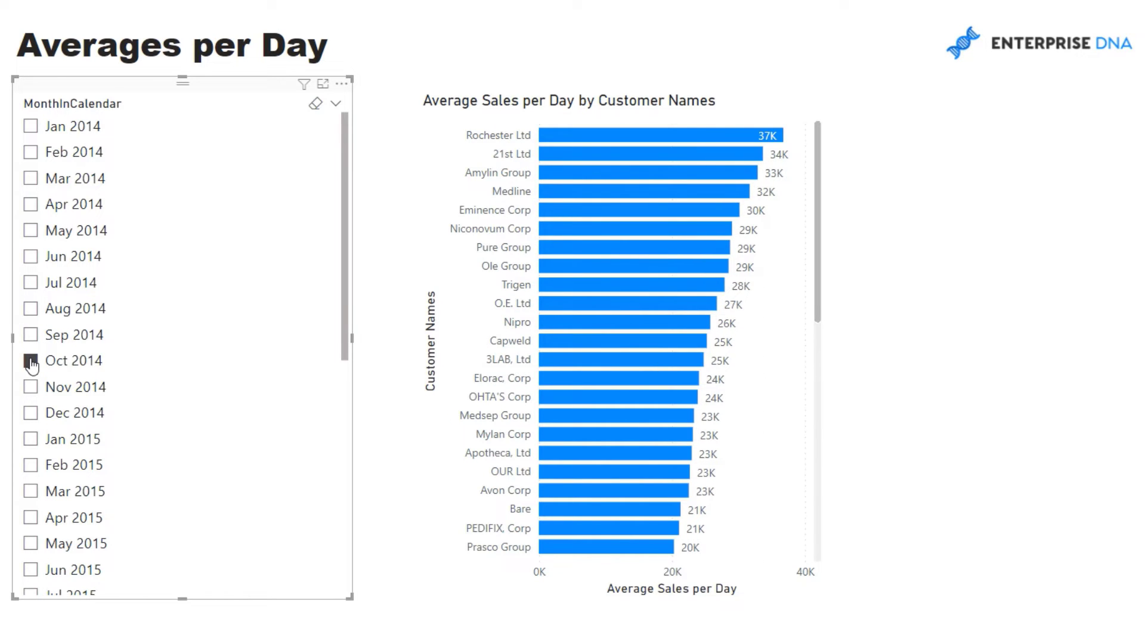
click(31, 412)
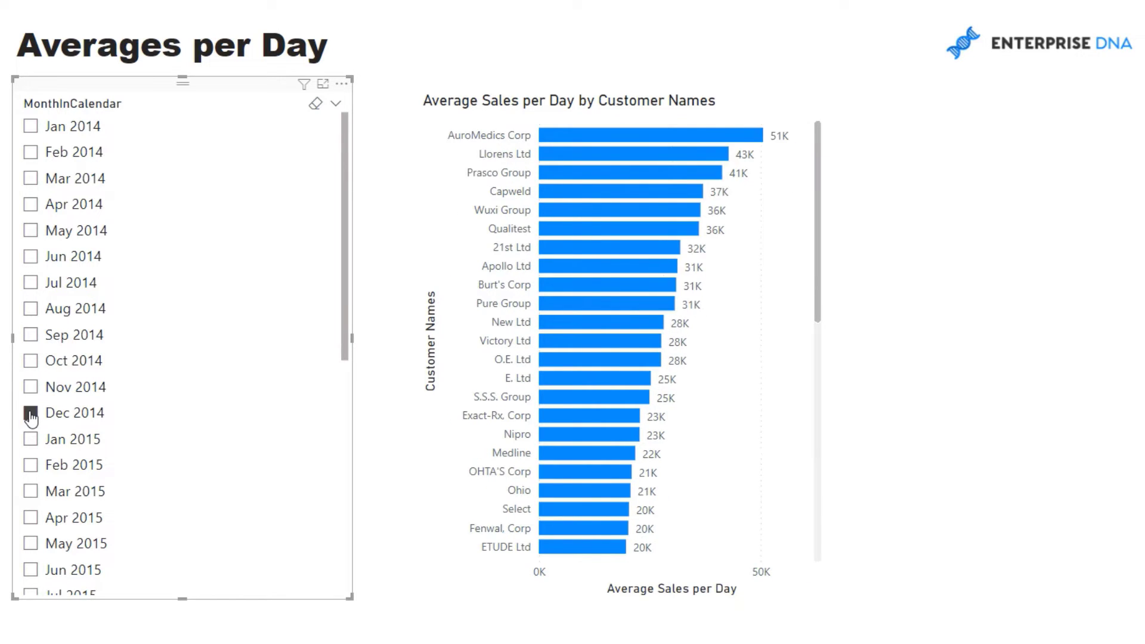
click(31, 438)
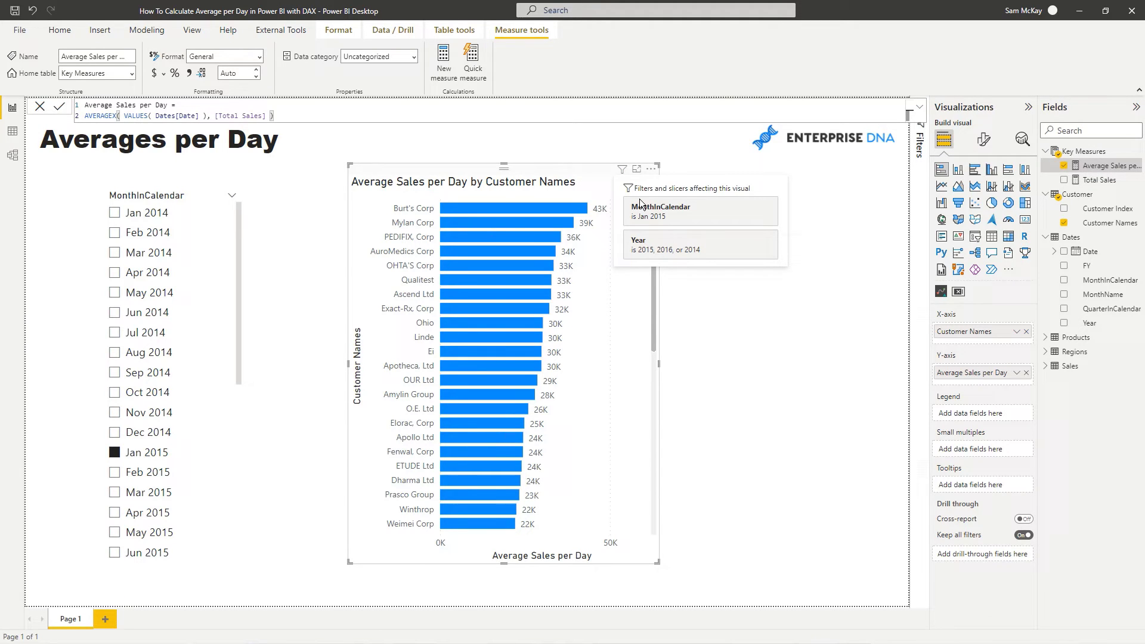
Convert the bar chart to a table and highlight the AVERAGEX formula's function and arguments
click(991, 236)
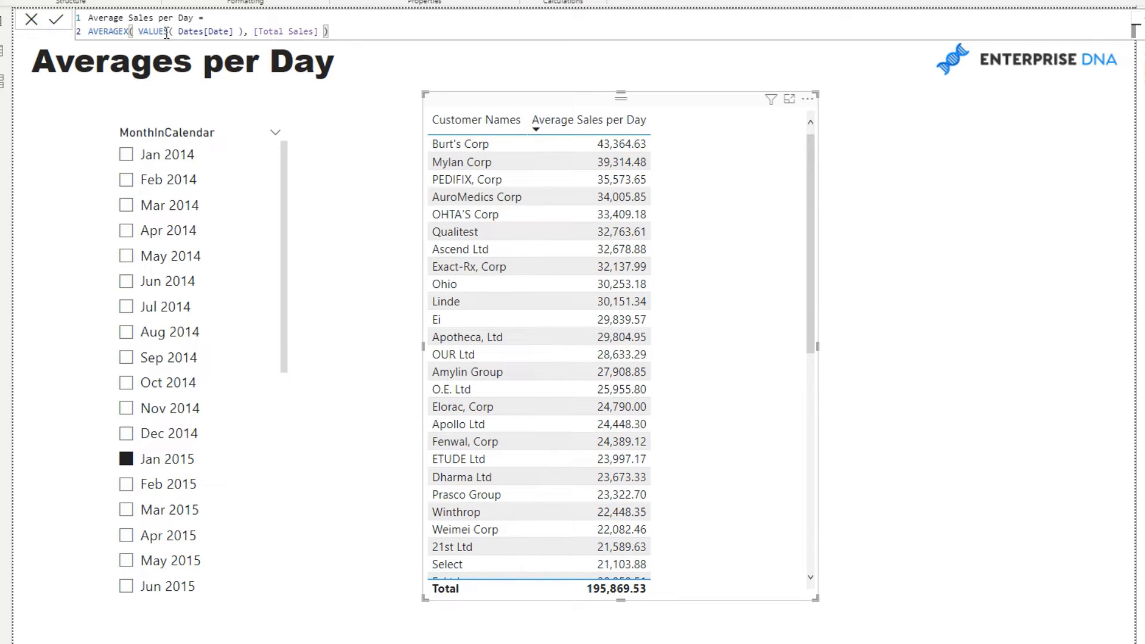
drag(132, 31, 234, 31)
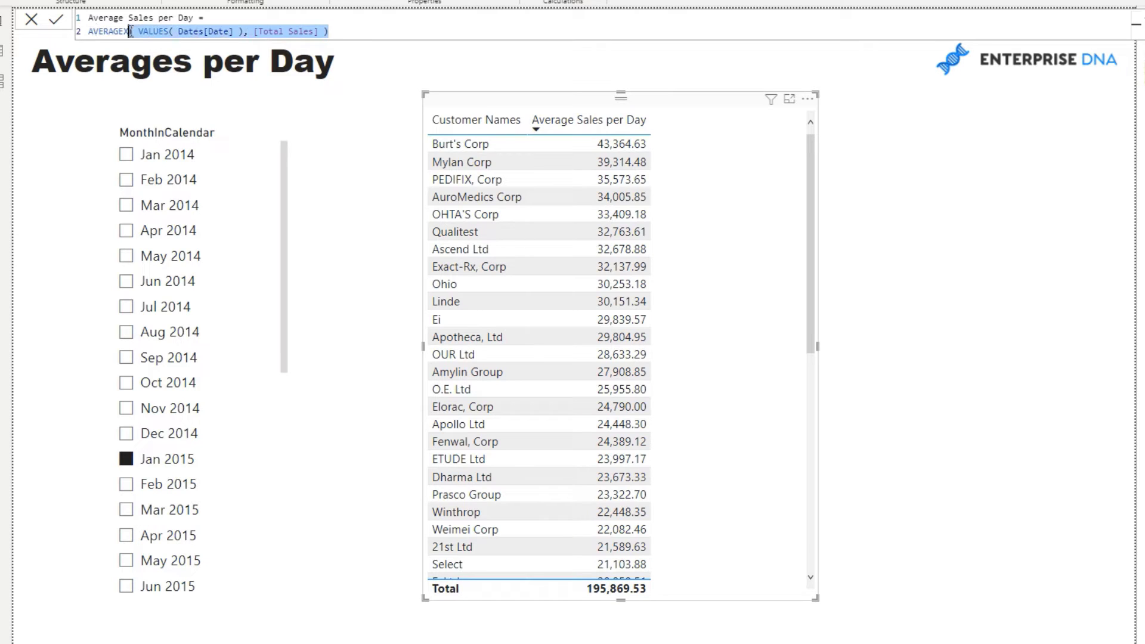
double_click(108, 31)
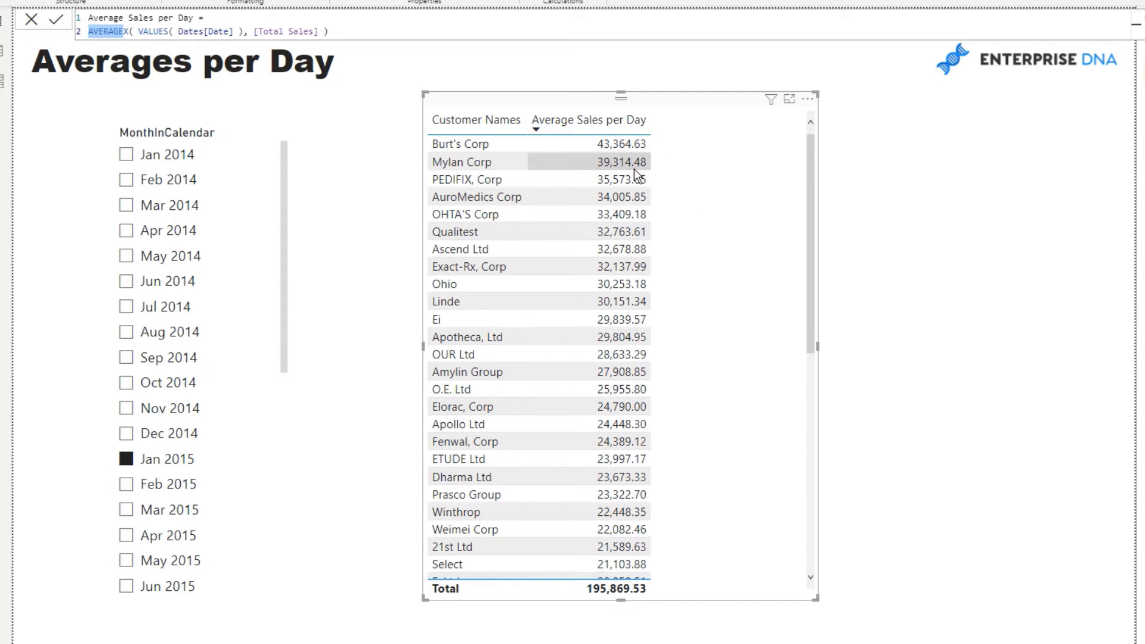
mouse_move(699, 112)
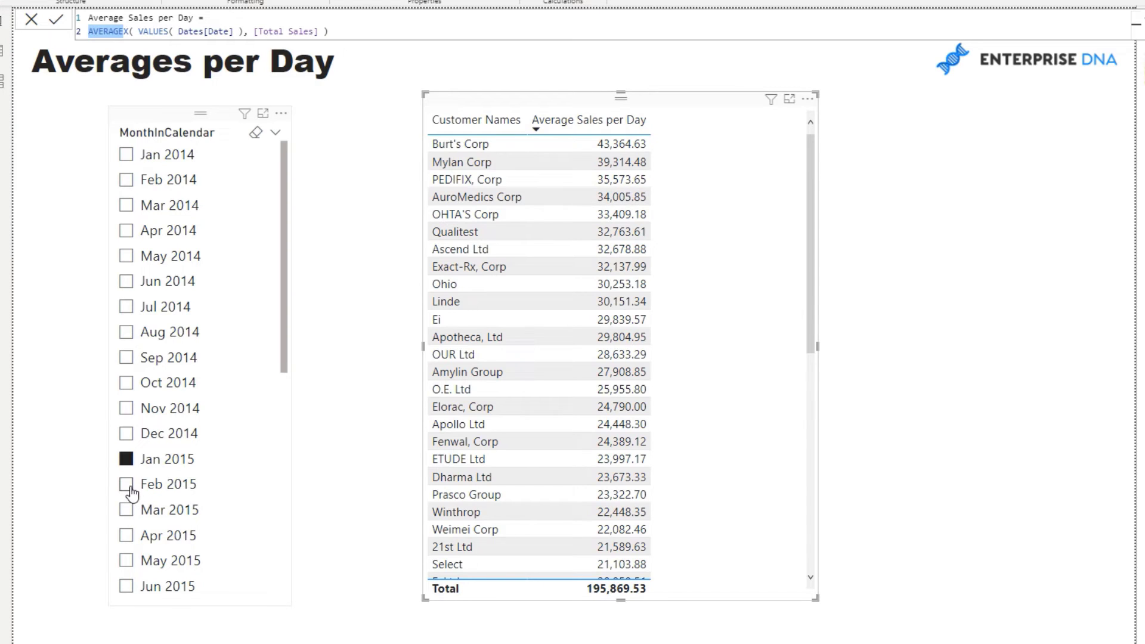
Try Mar 2015, Apr 2015 and no month filter, then settle on Jan 2015
click(126, 509)
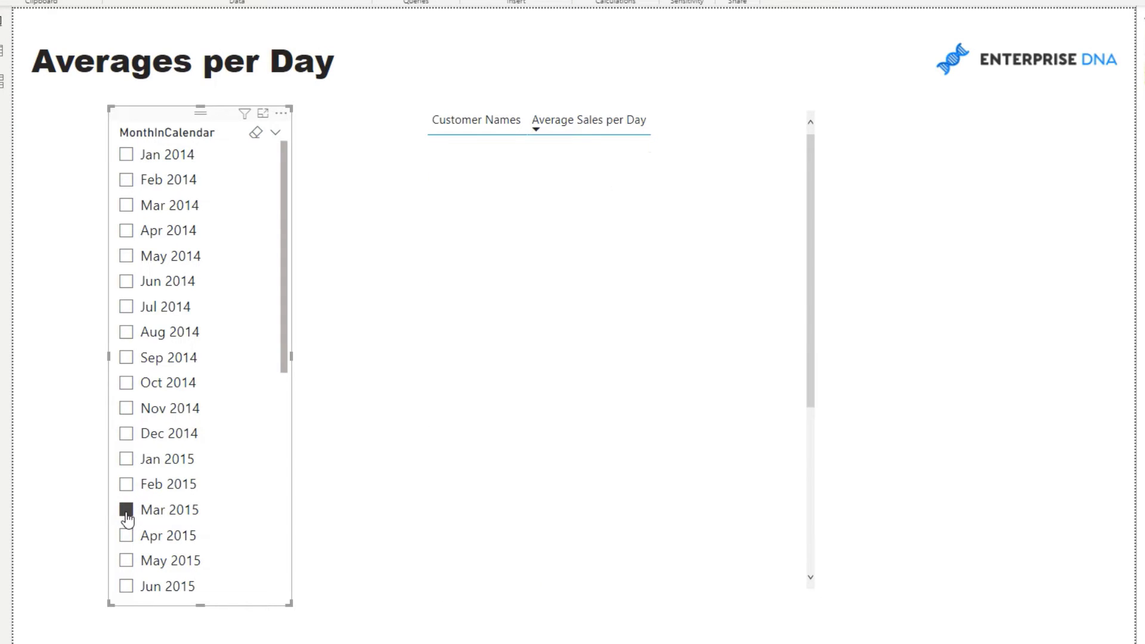
click(125, 536)
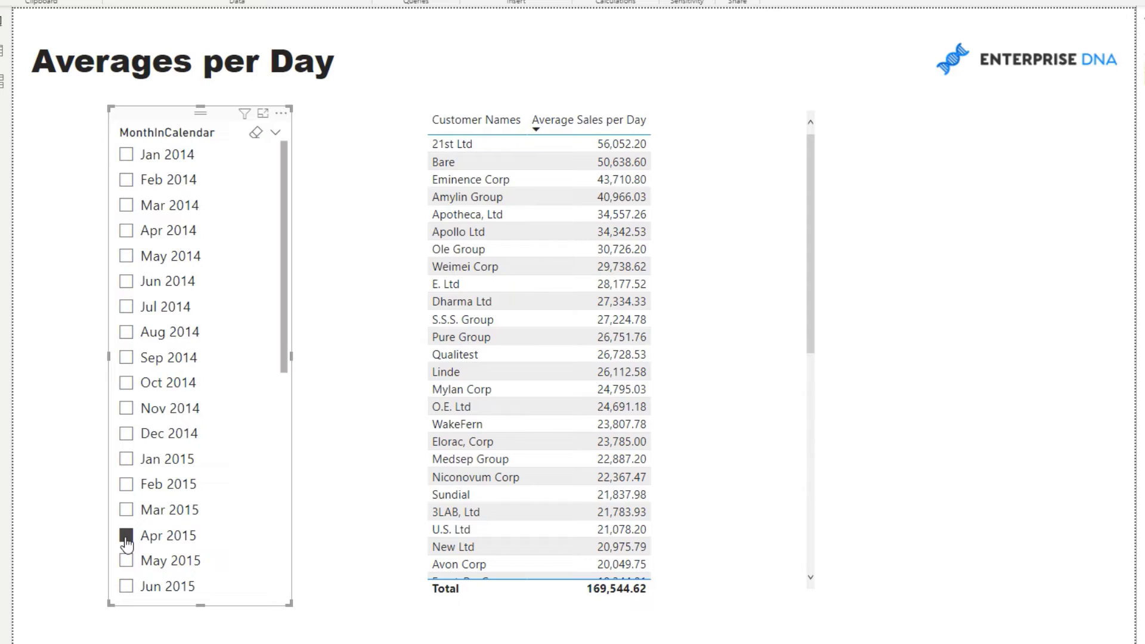
click(126, 535)
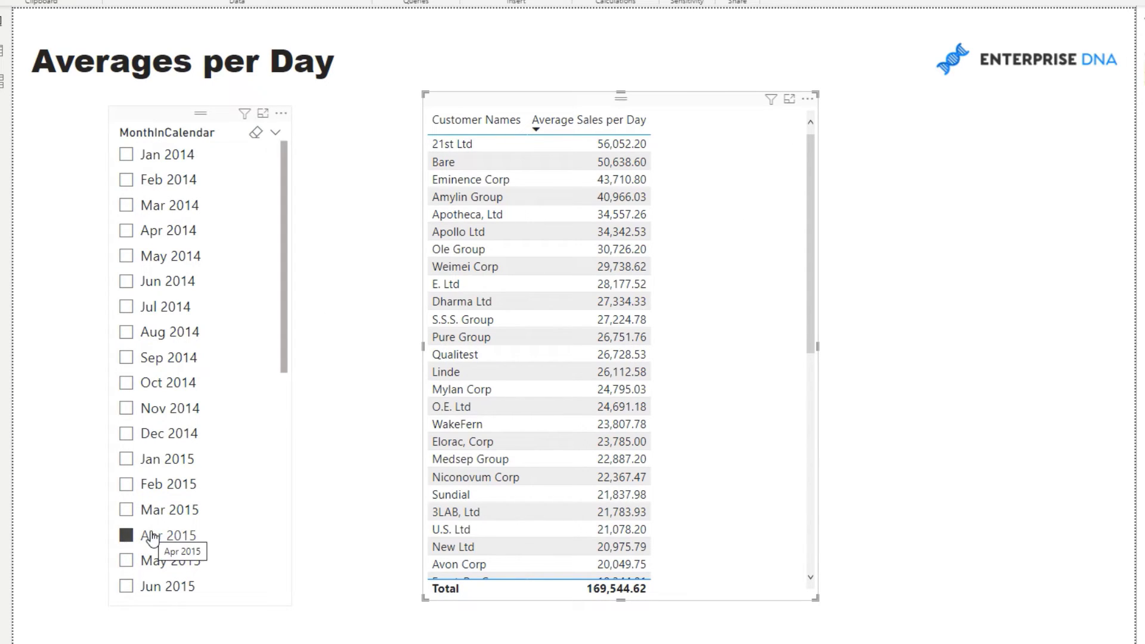
click(125, 534)
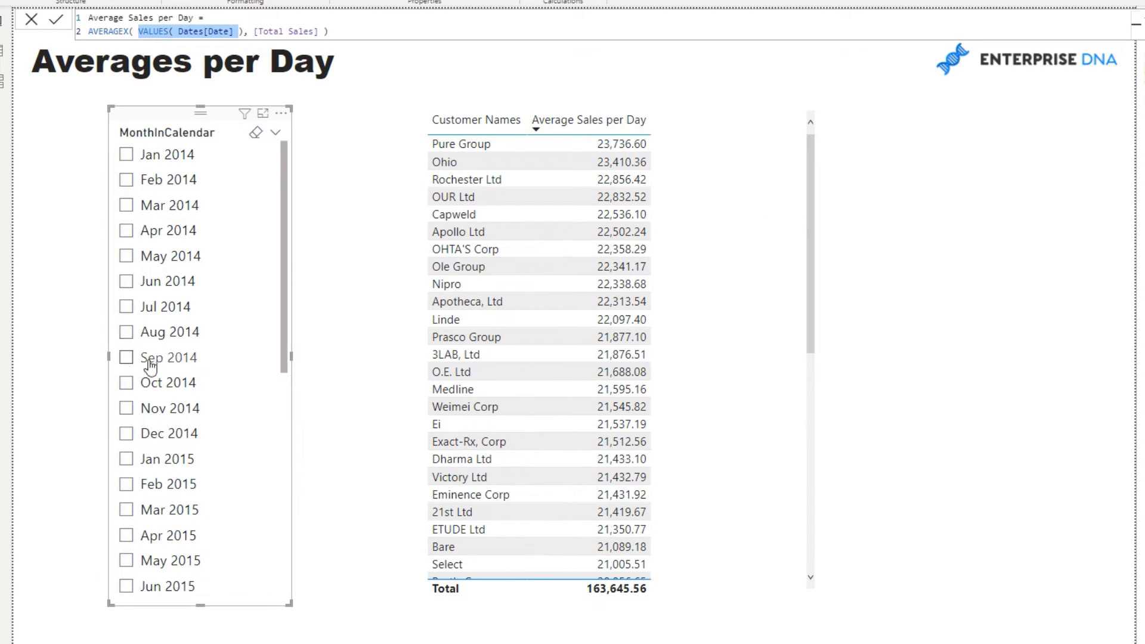
mouse_move(125, 466)
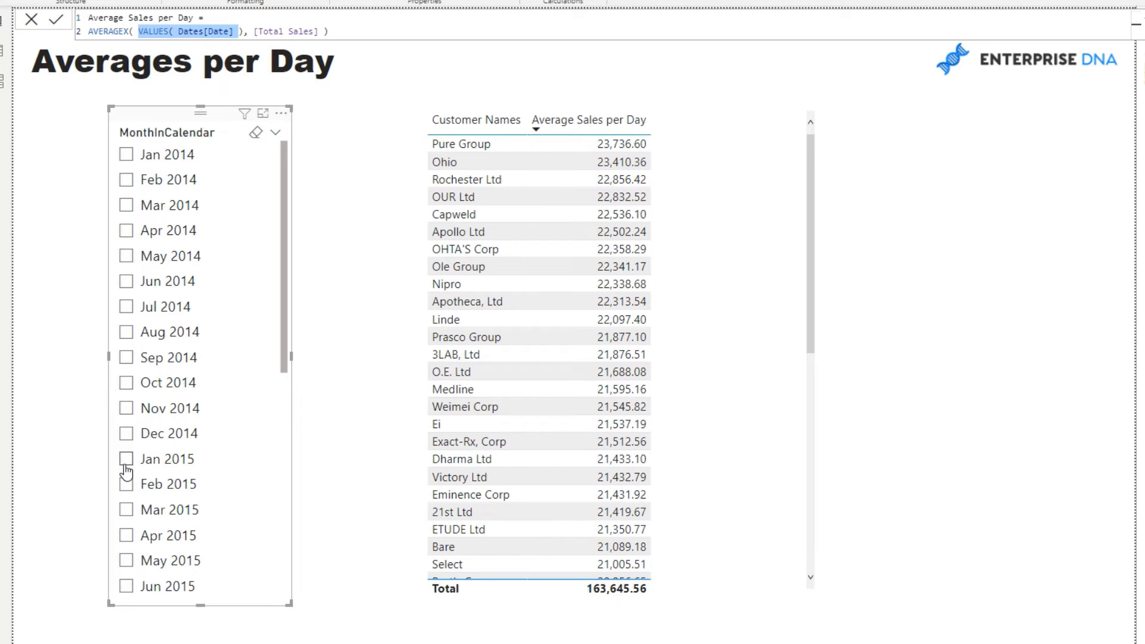
click(127, 458)
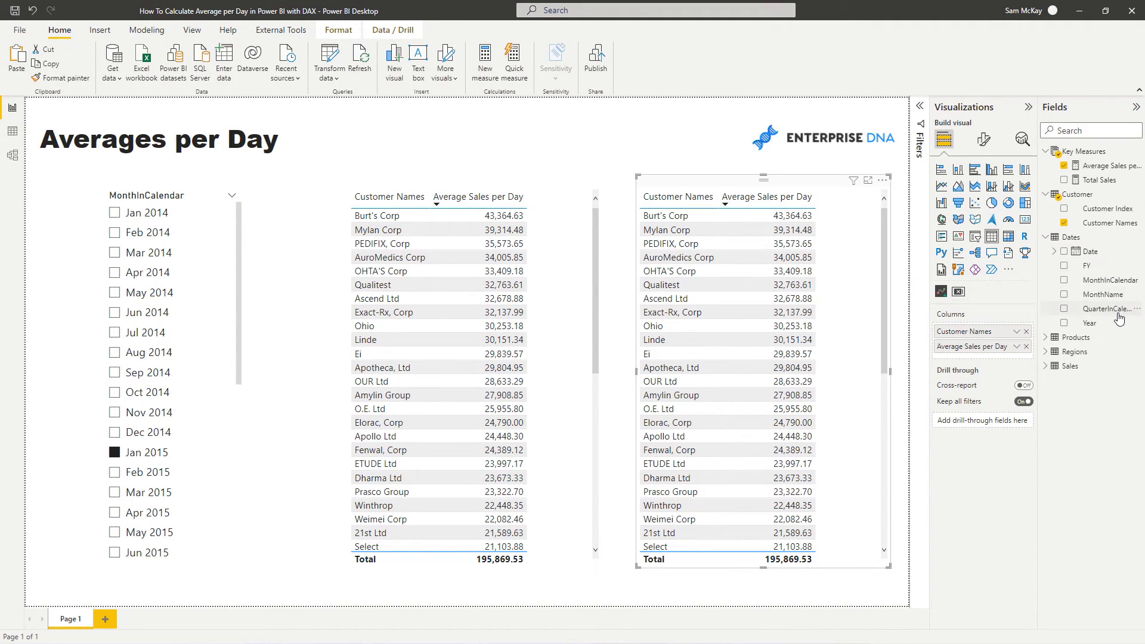
Swap Customer Names for Regions[City] in the copied table, filter to Feb 2015 and show the measure's DAX
click(1047, 351)
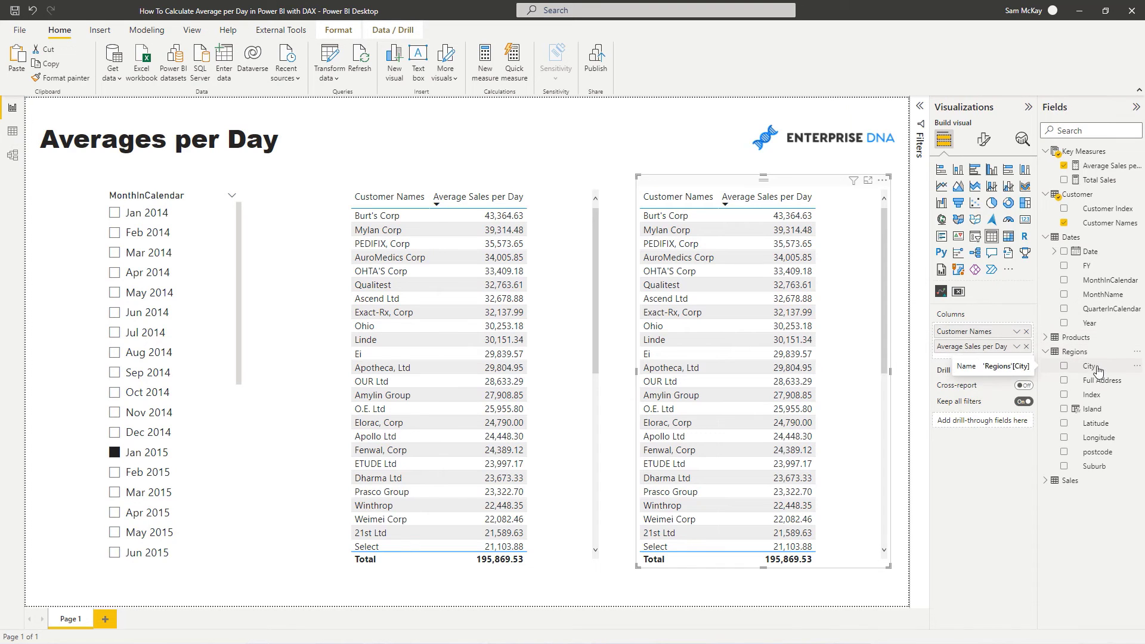
click(1065, 366)
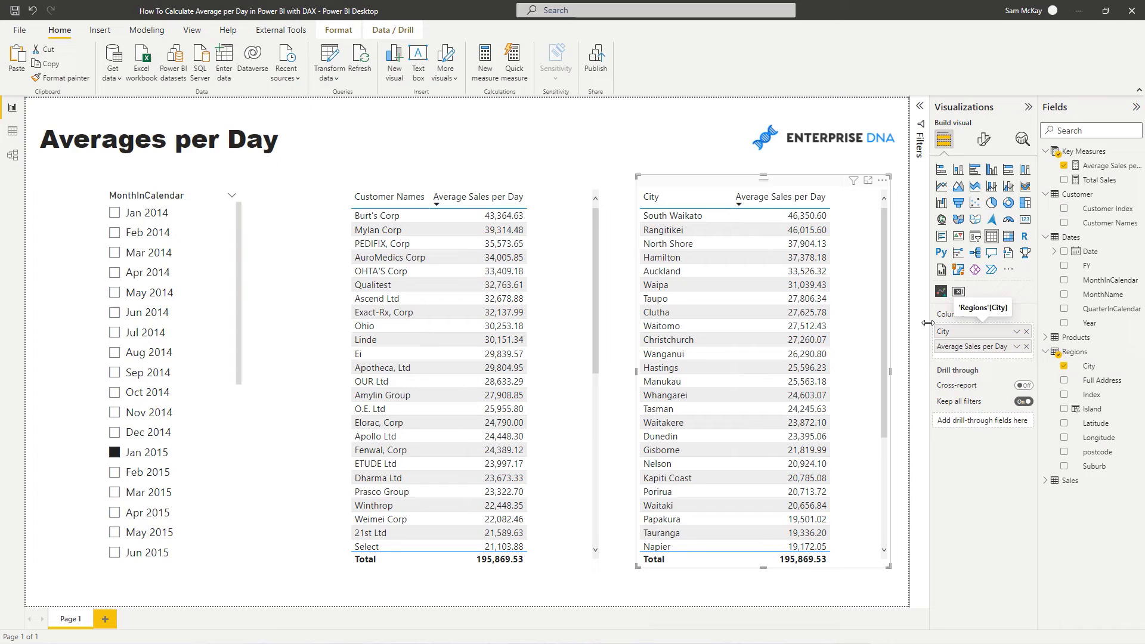
click(114, 472)
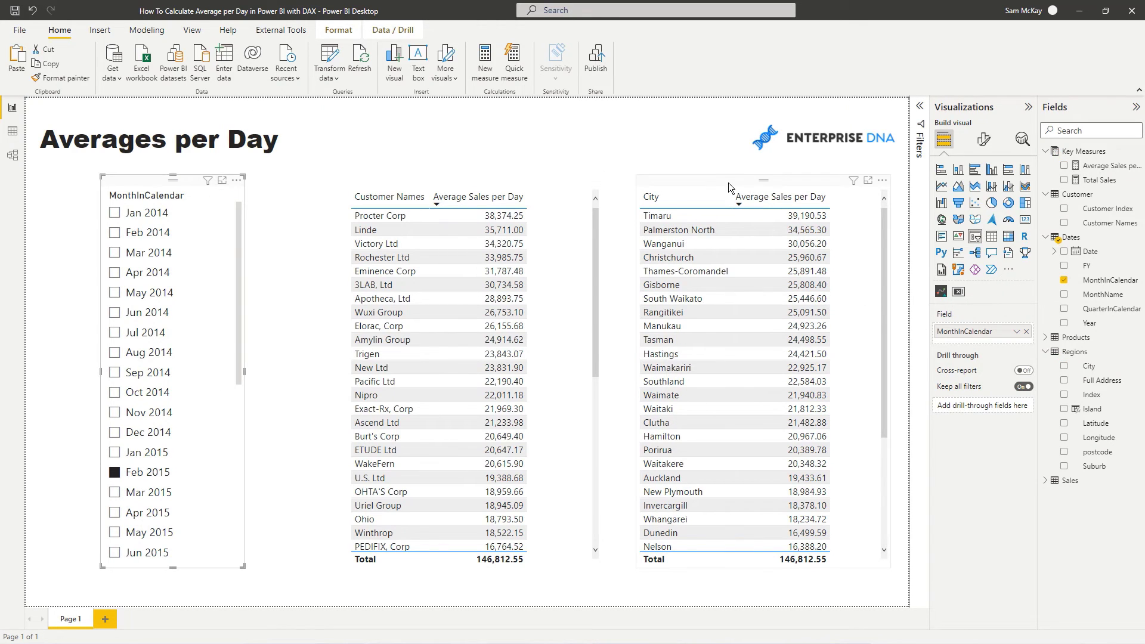
click(760, 292)
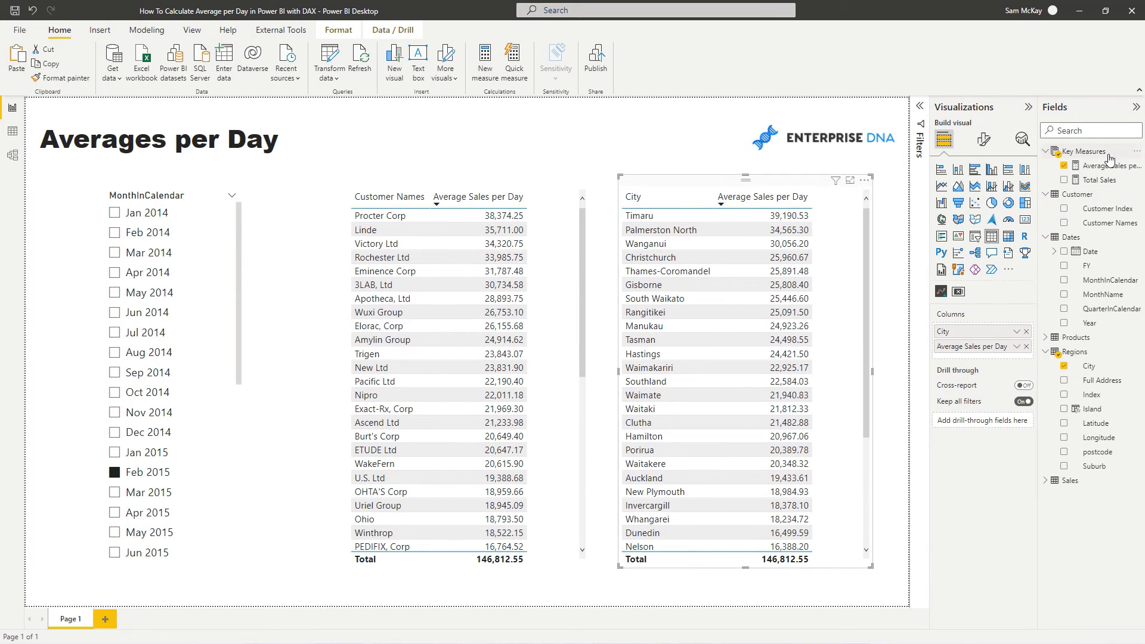
click(1106, 164)
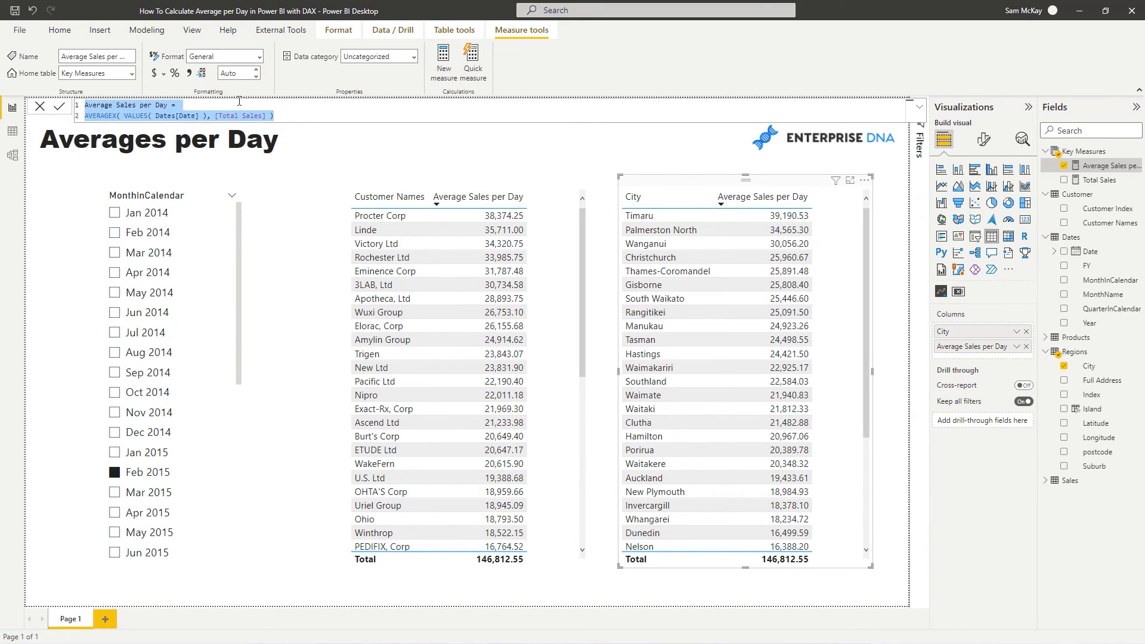
mouse_move(12, 155)
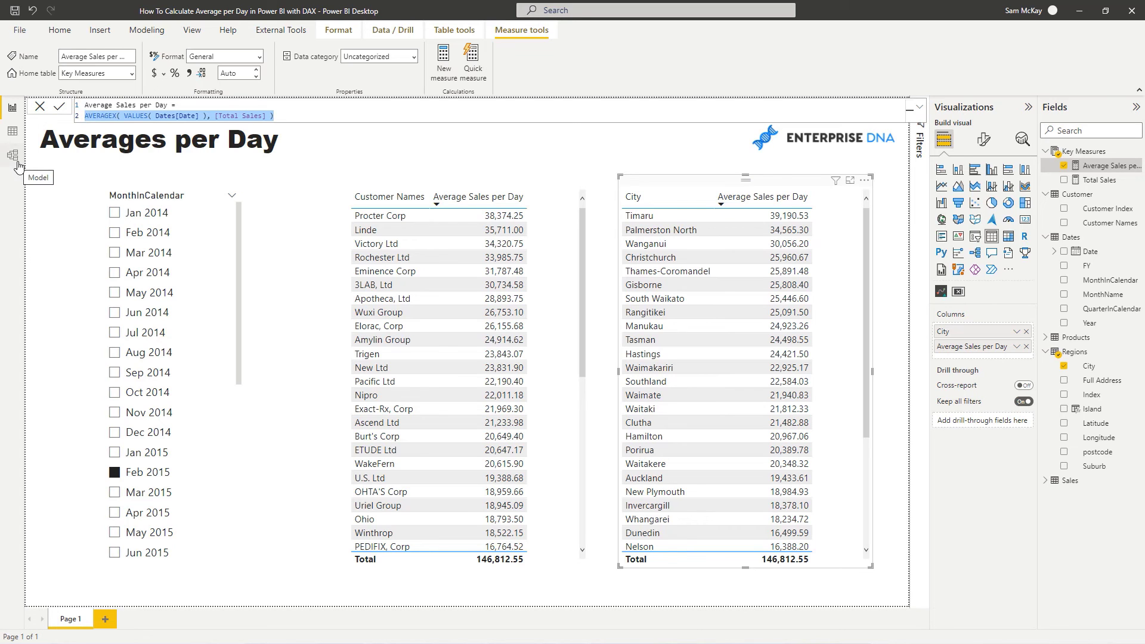